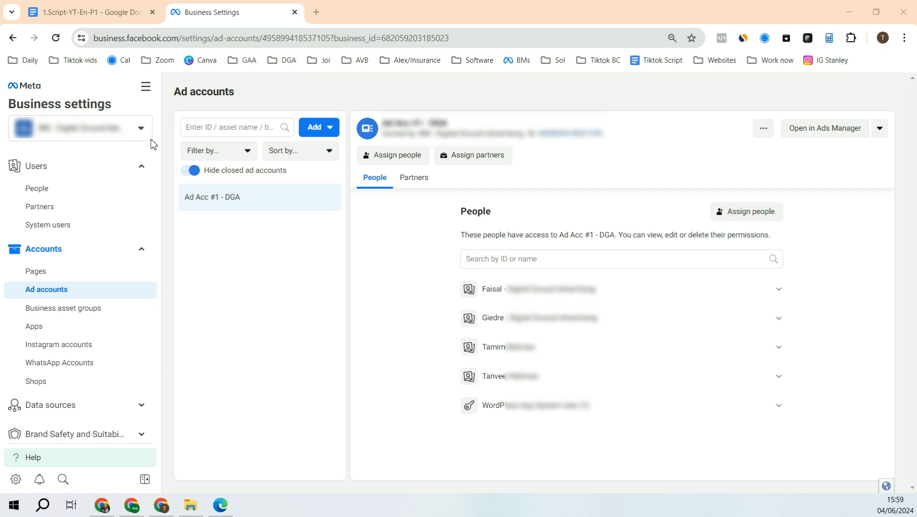
- Start adding a new ad account, bringing up the Create a new ad account form
{"action": "left_click", "coordinate": [141, 128]}
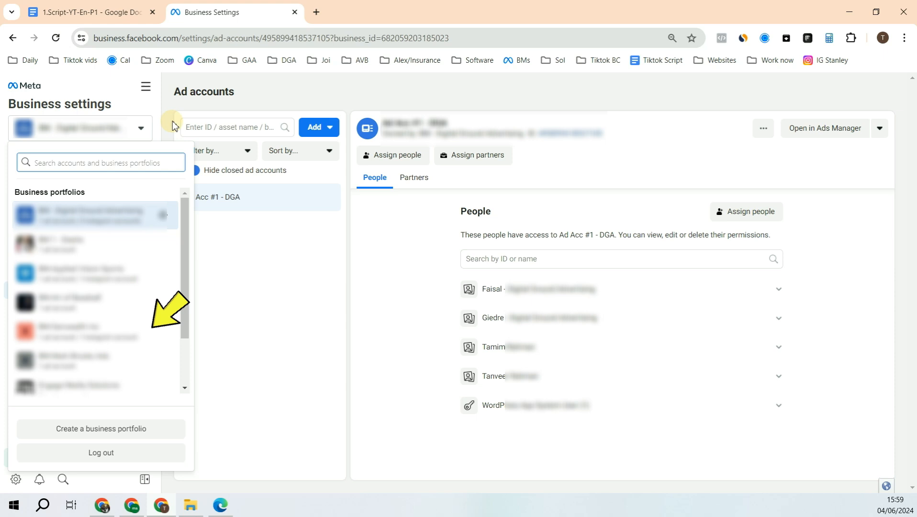
{"action": "left_click", "coordinate": [82, 128]}
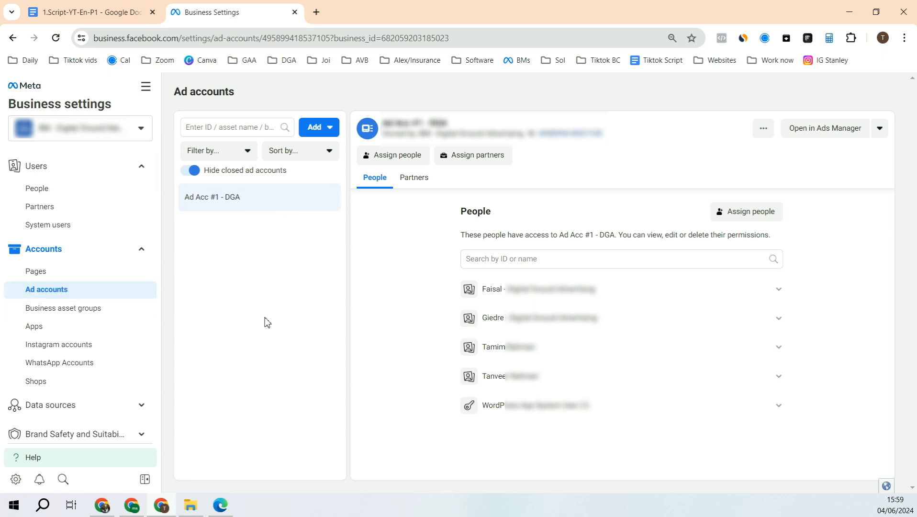
{"action": "mouse_move", "coordinate": [296, 202]}
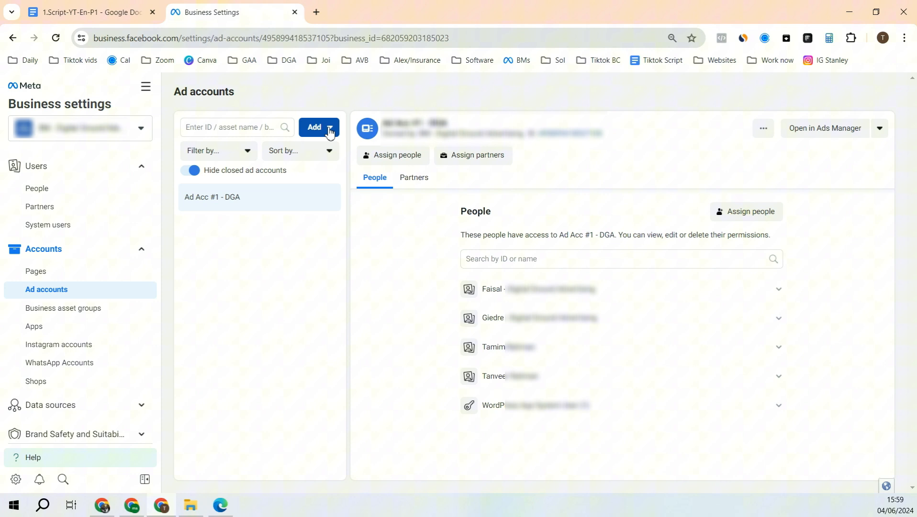
{"action": "left_click", "coordinate": [329, 127]}
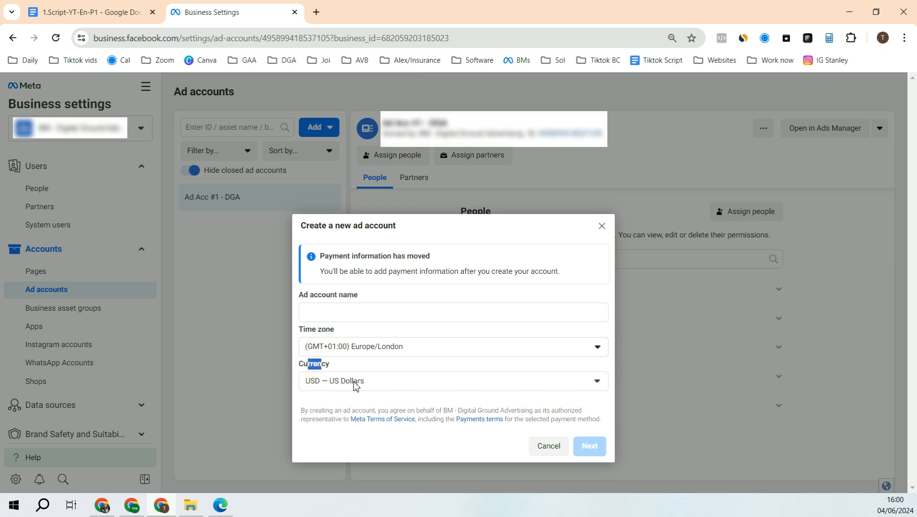
{"action": "mouse_move", "coordinate": [544, 435]}
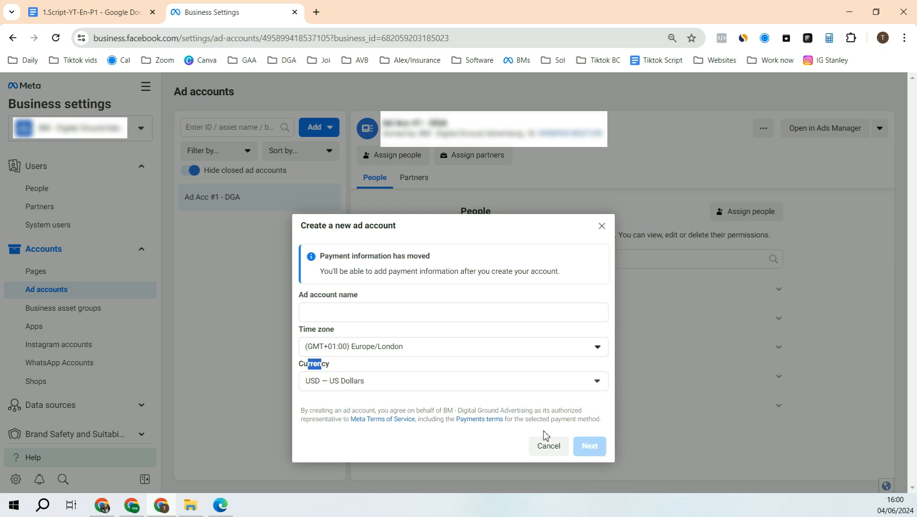
{"action": "mouse_move", "coordinate": [574, 282]}
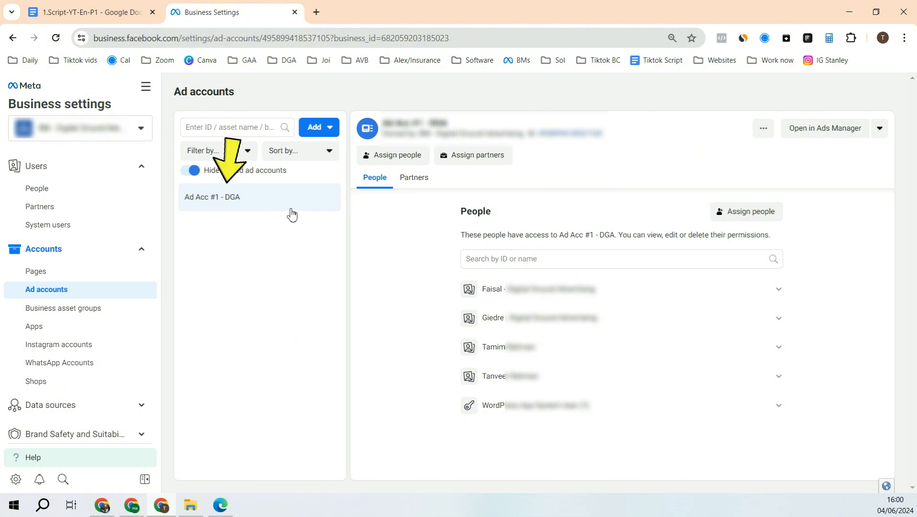
- Select Ad Acc #1 - DGA and go to its Billing & payments page showing $0.00 balance
{"action": "left_click", "coordinate": [825, 128]}
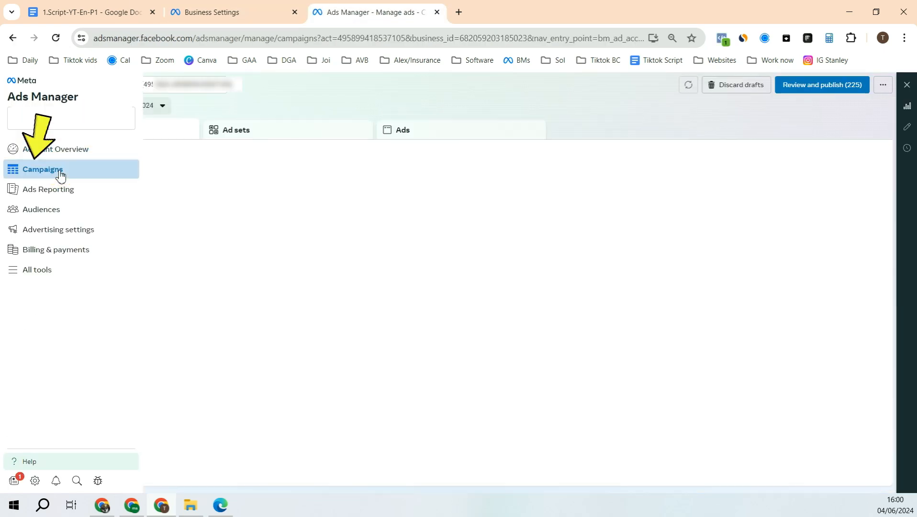
{"action": "left_click", "coordinate": [42, 170]}
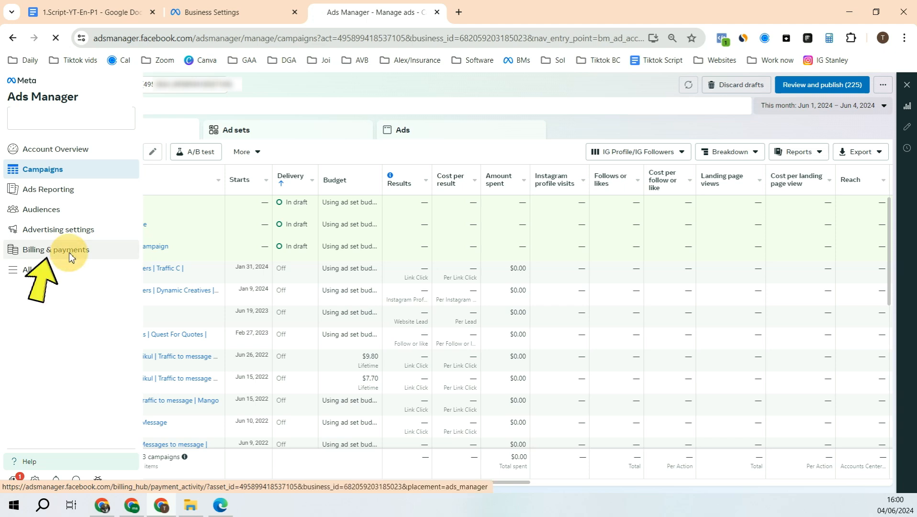
{"action": "left_click", "coordinate": [53, 250]}
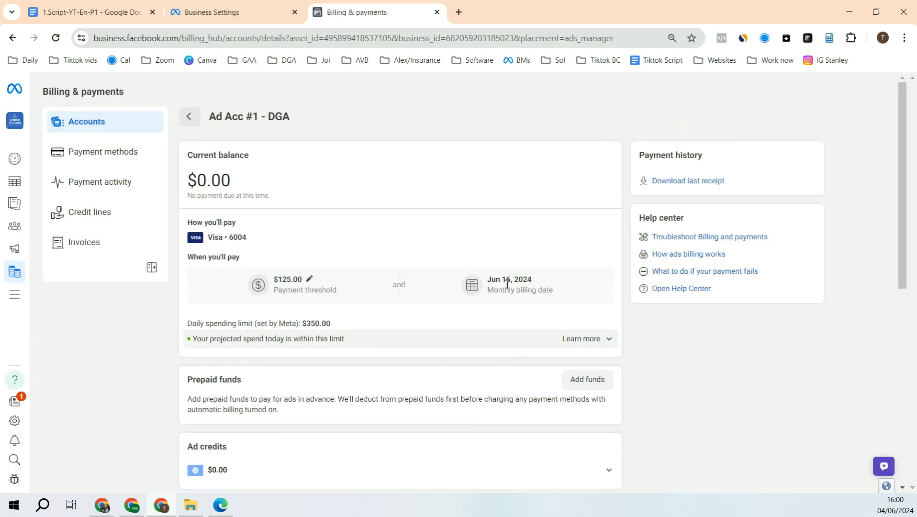